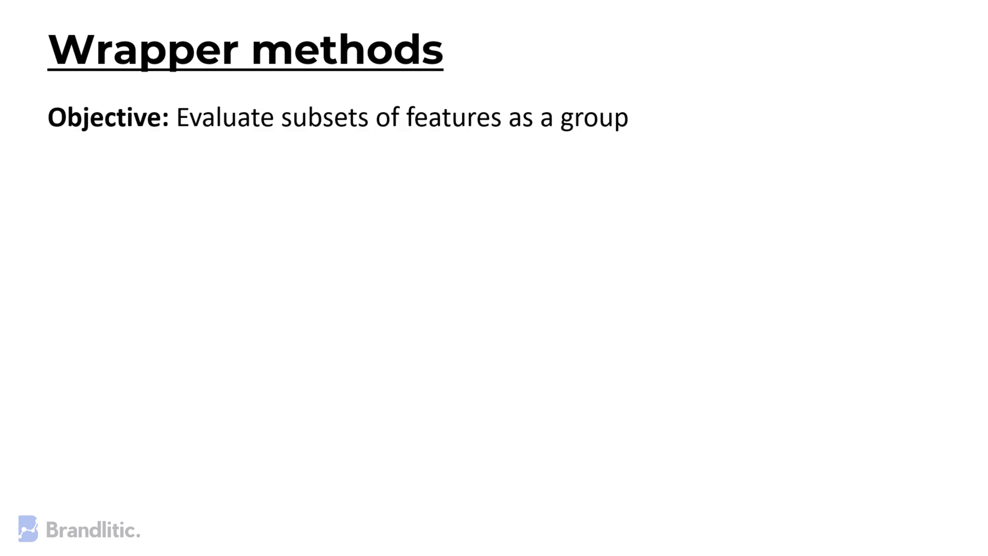
text(Process: Employs predictive models to assess feature subsets)
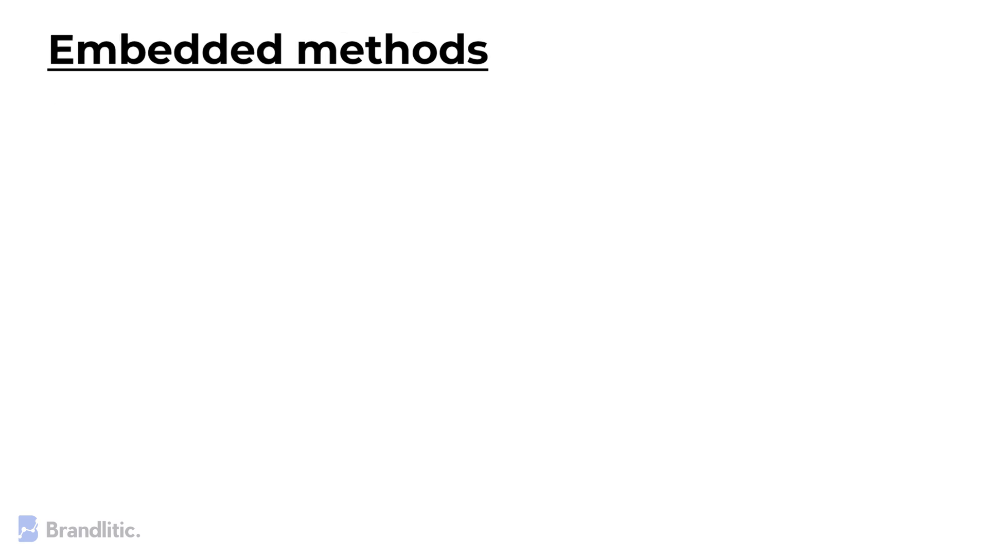
text(blend the best of both worlds)
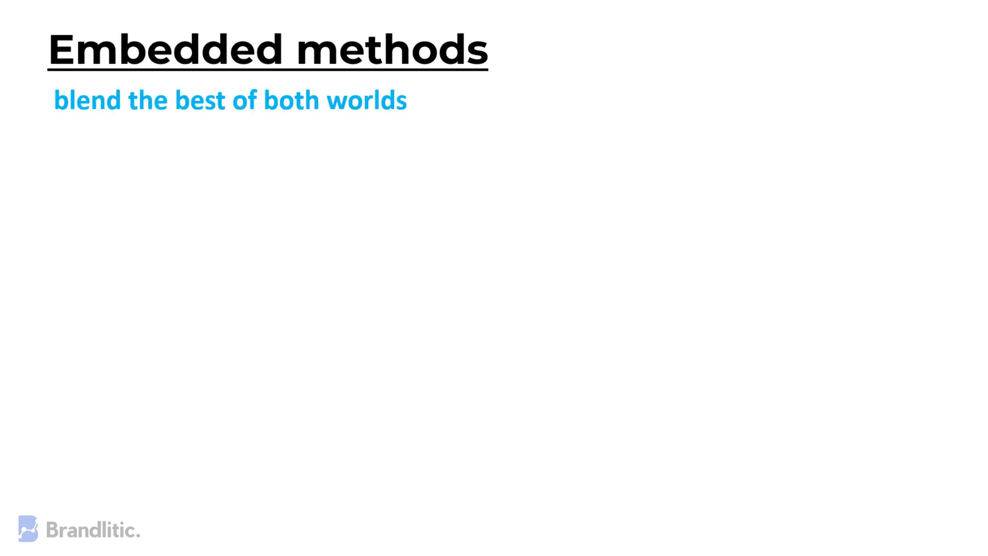